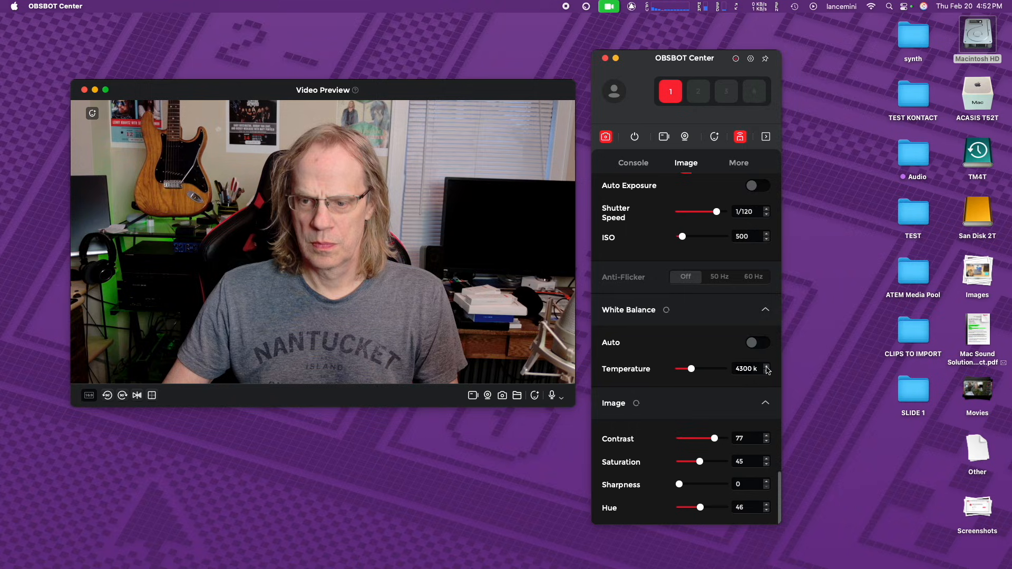
- Open the Audio Selection panel so the audio mixer sits beside the live preview
drag(692, 369, 687, 368)
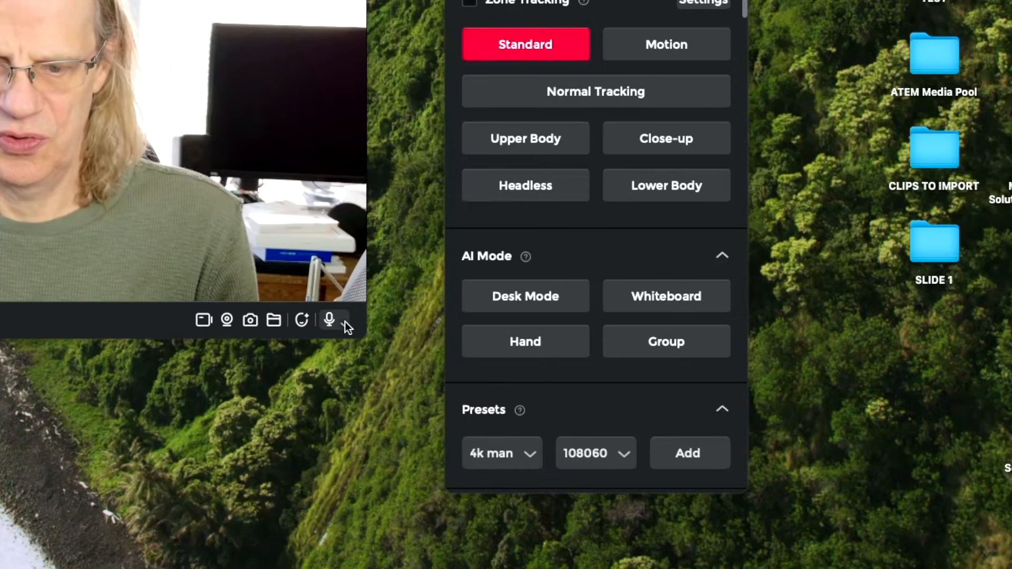
click(328, 319)
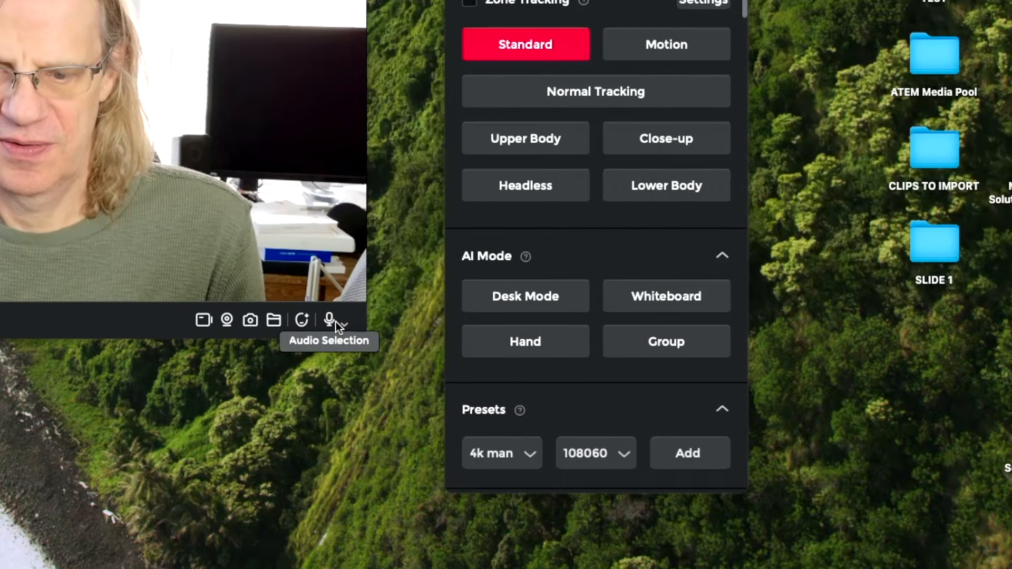
click(329, 320)
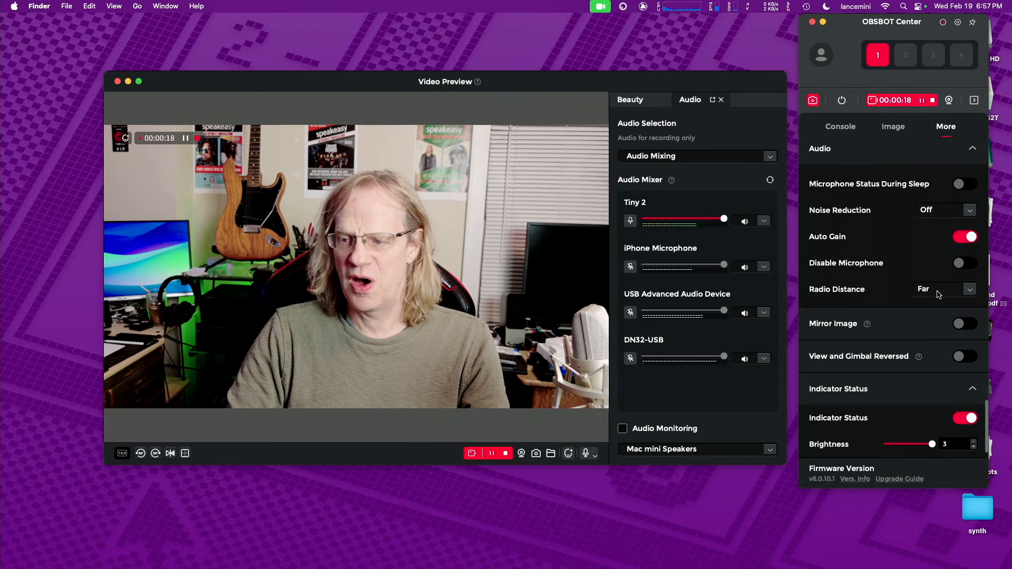
- Set radio distance to Far, toggle auto gain off and back on, and set noise reduction to Weak
click(942, 289)
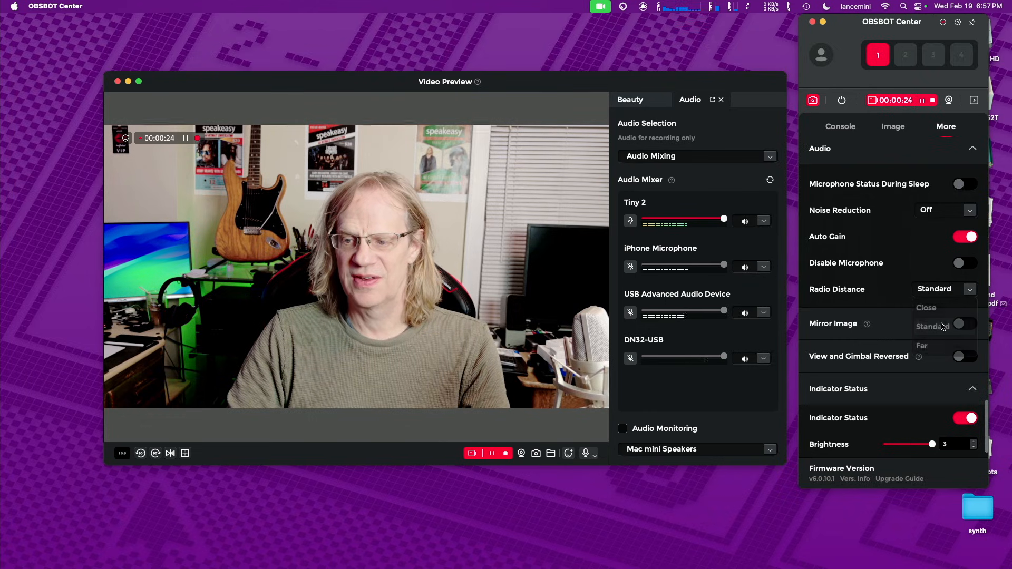
click(945, 289)
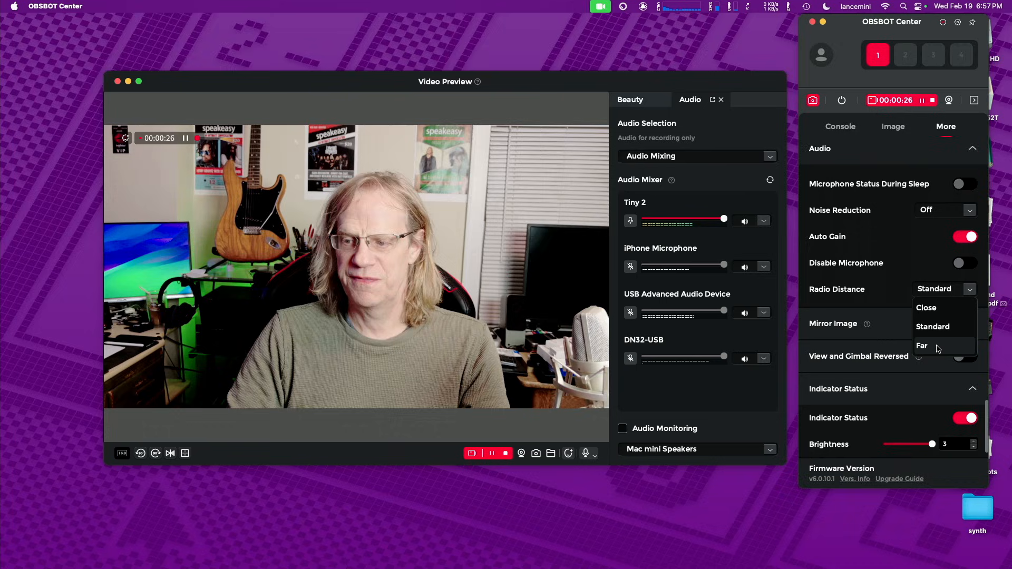
click(922, 346)
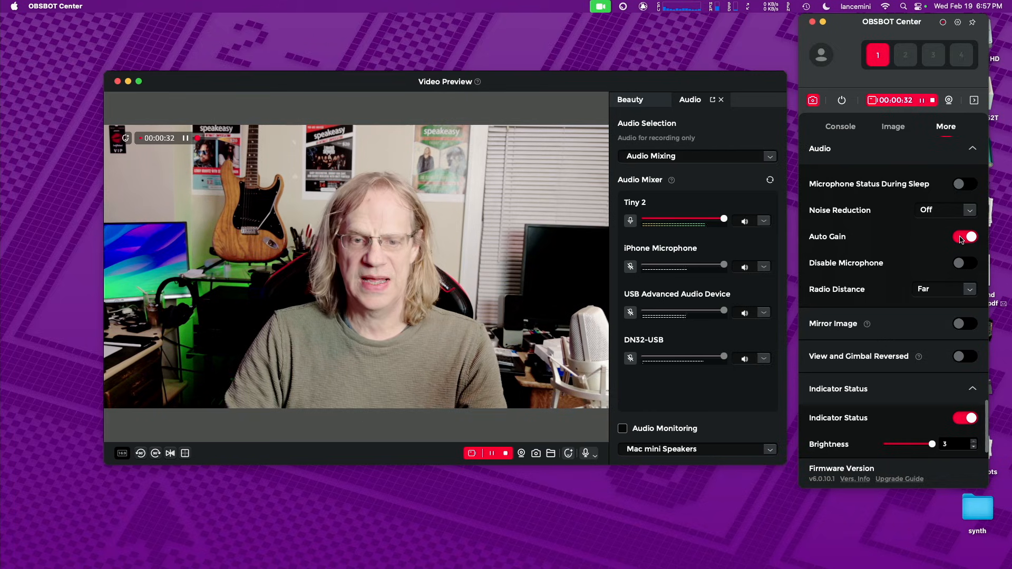
click(965, 236)
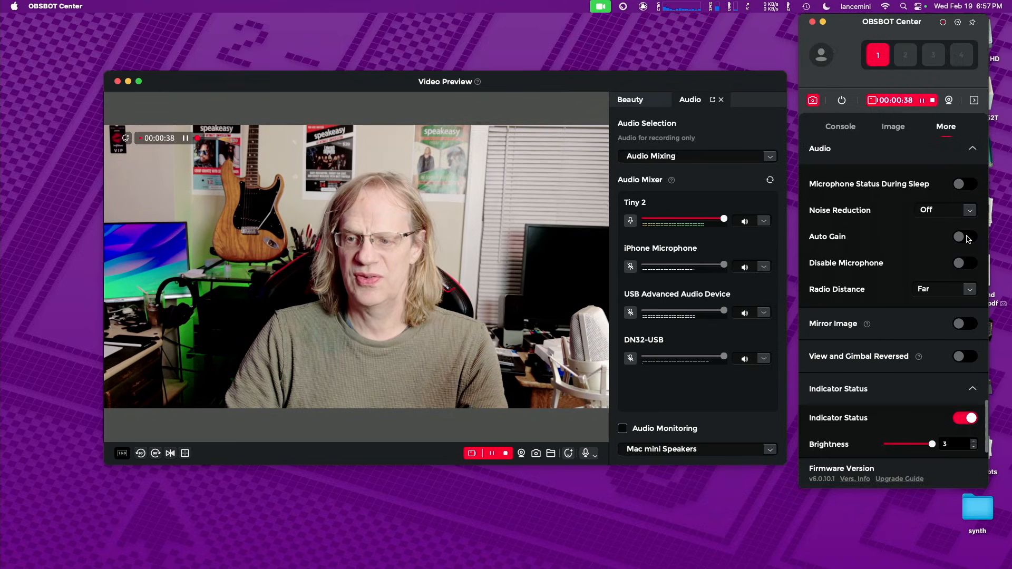
click(965, 236)
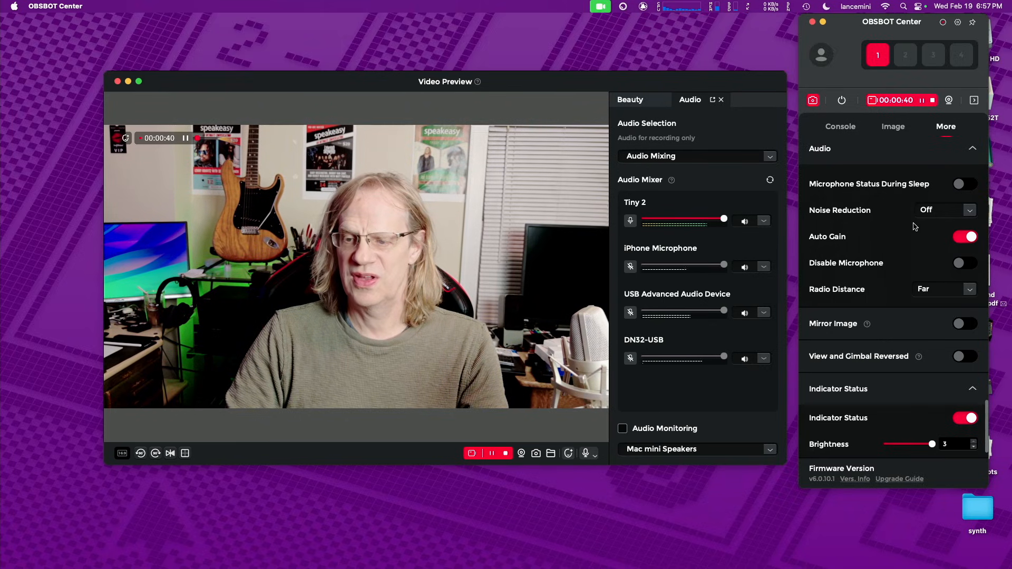
click(944, 210)
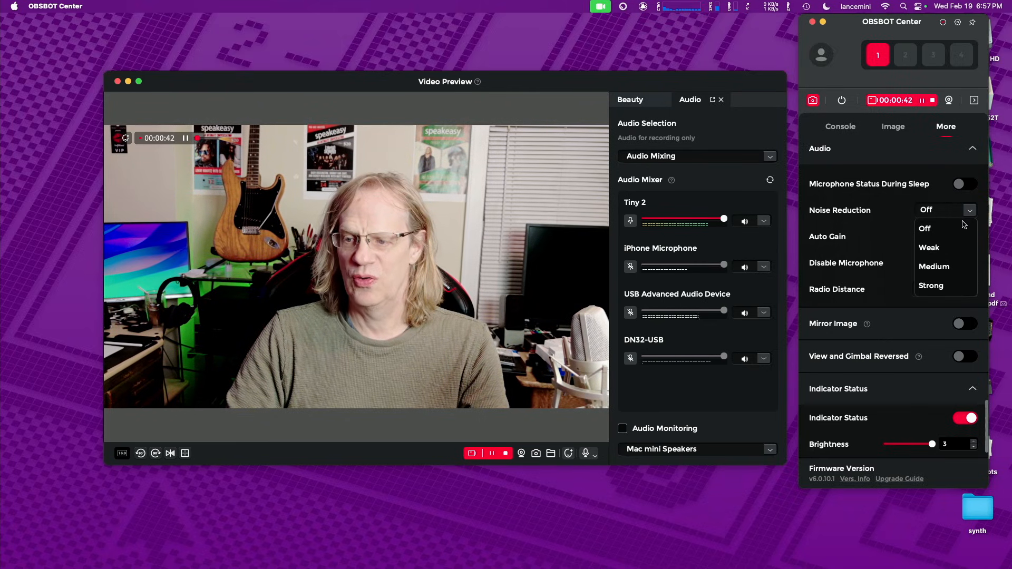
click(929, 248)
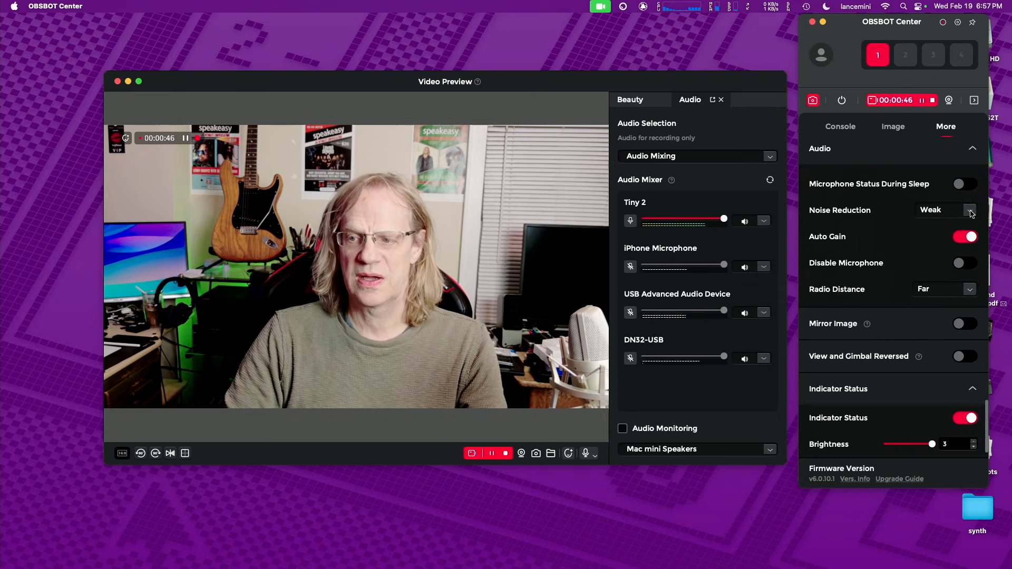
click(944, 210)
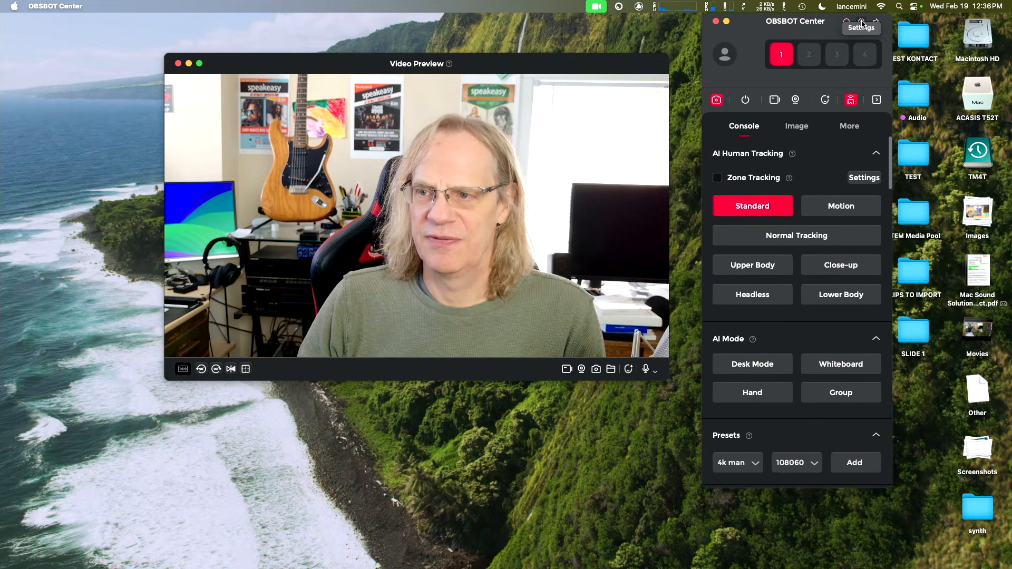
- In Software Settings > Output, keep Recording Bitrate set to High
click(860, 27)
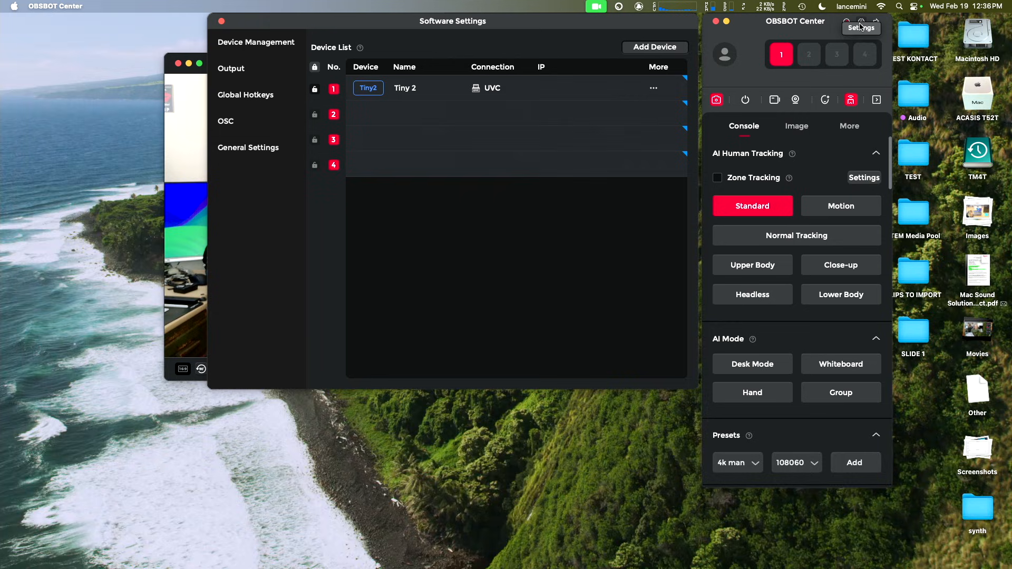
click(230, 69)
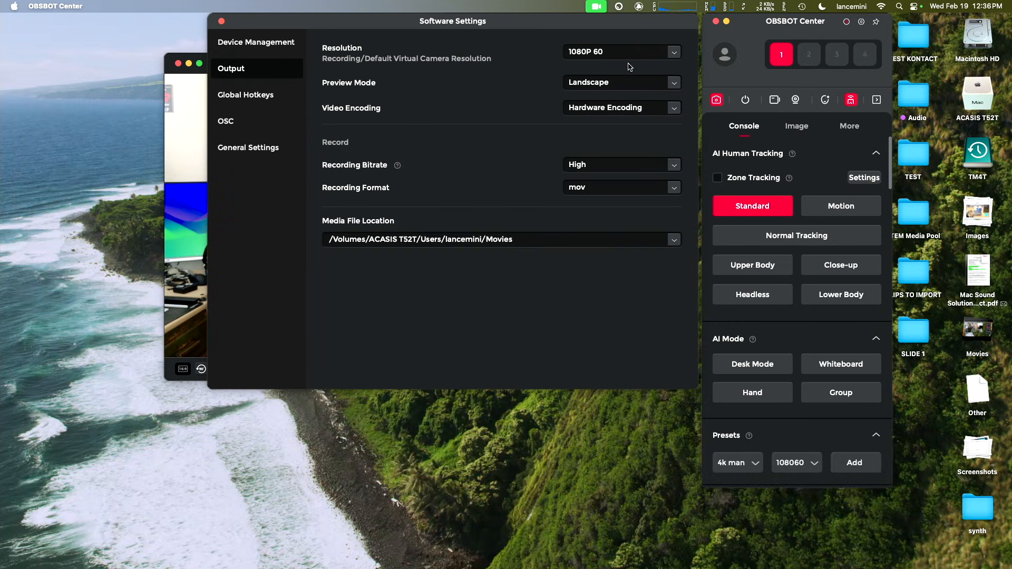
click(622, 52)
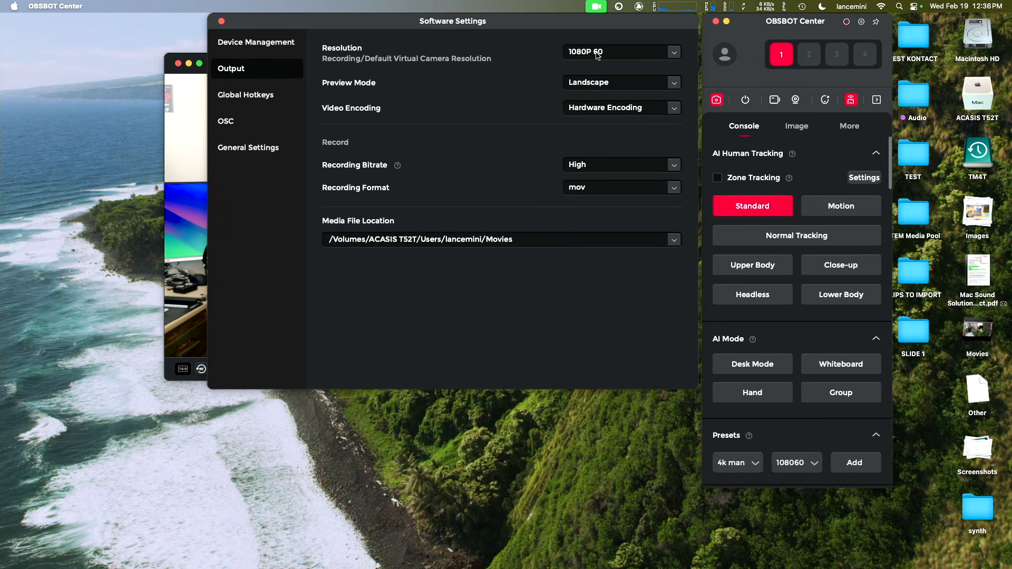
mouse_move(634, 86)
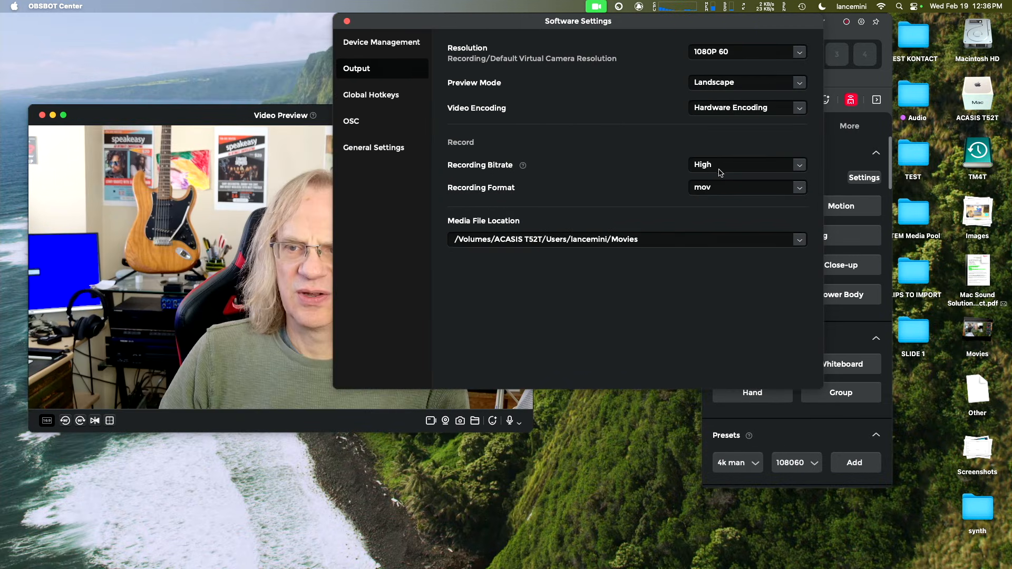
click(747, 165)
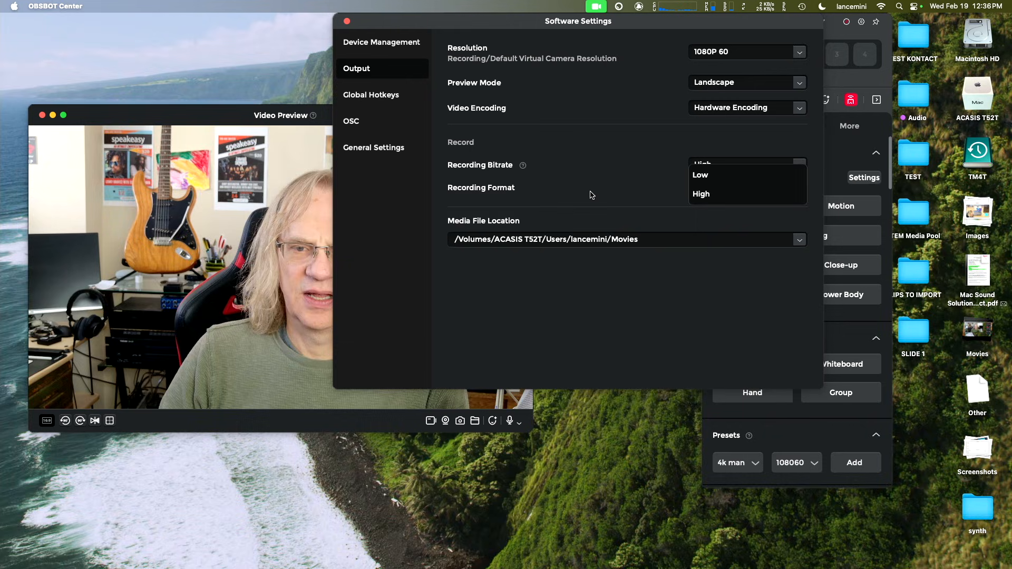
click(701, 194)
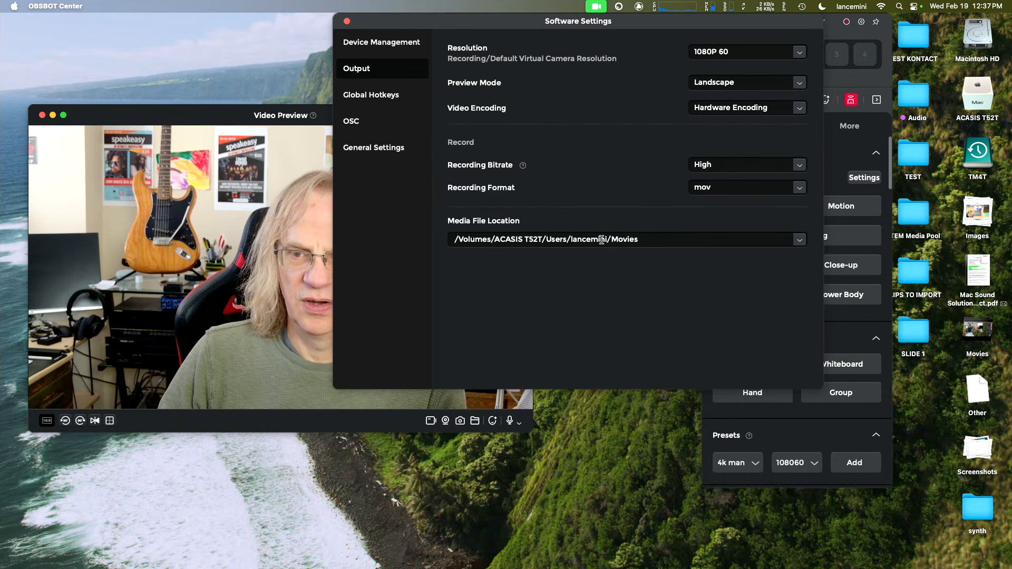
drag(577, 21, 743, 21)
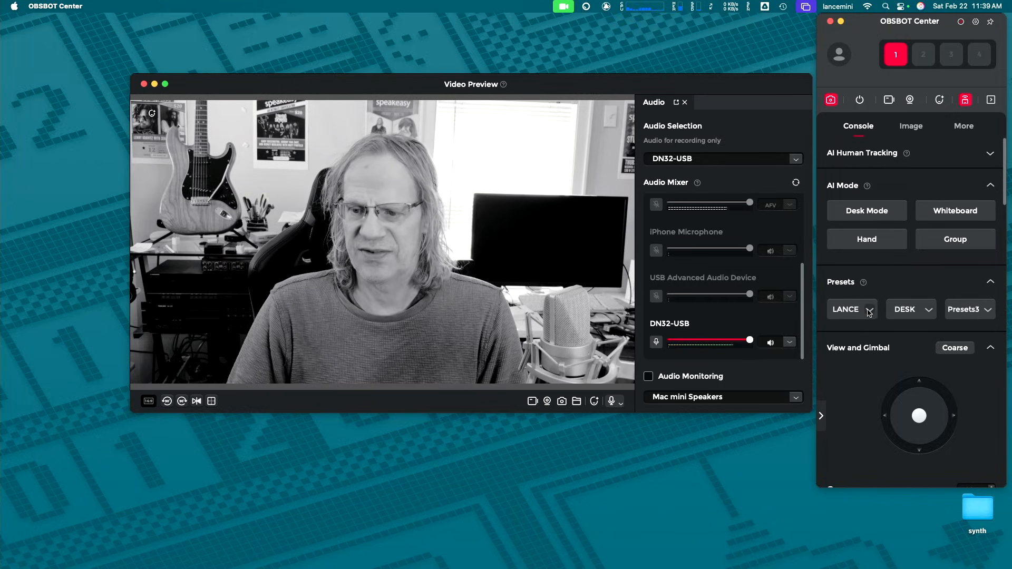
- Show the Image tab with manual exposure, 4700 K white balance and saturation controls
click(870, 309)
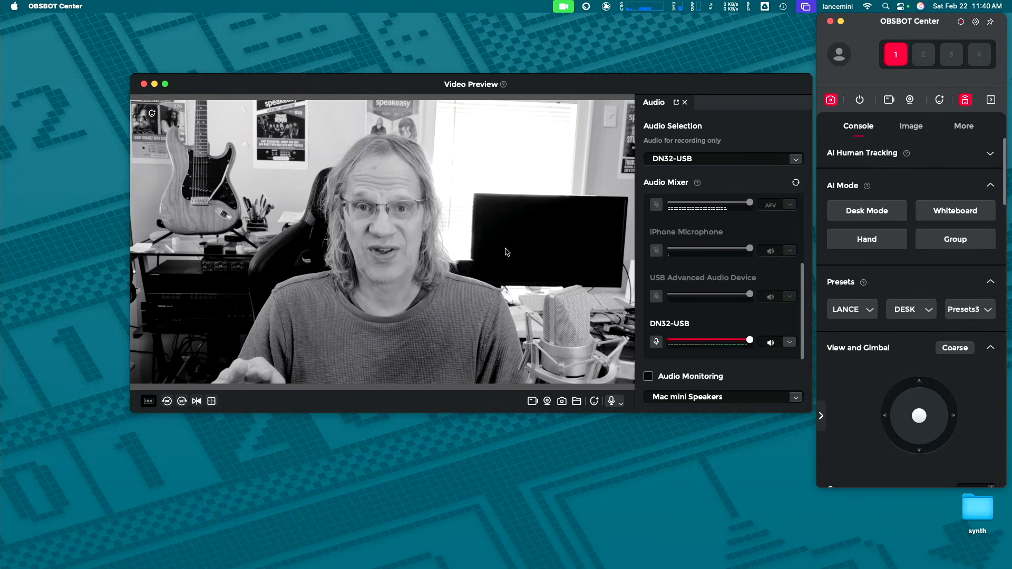
click(911, 126)
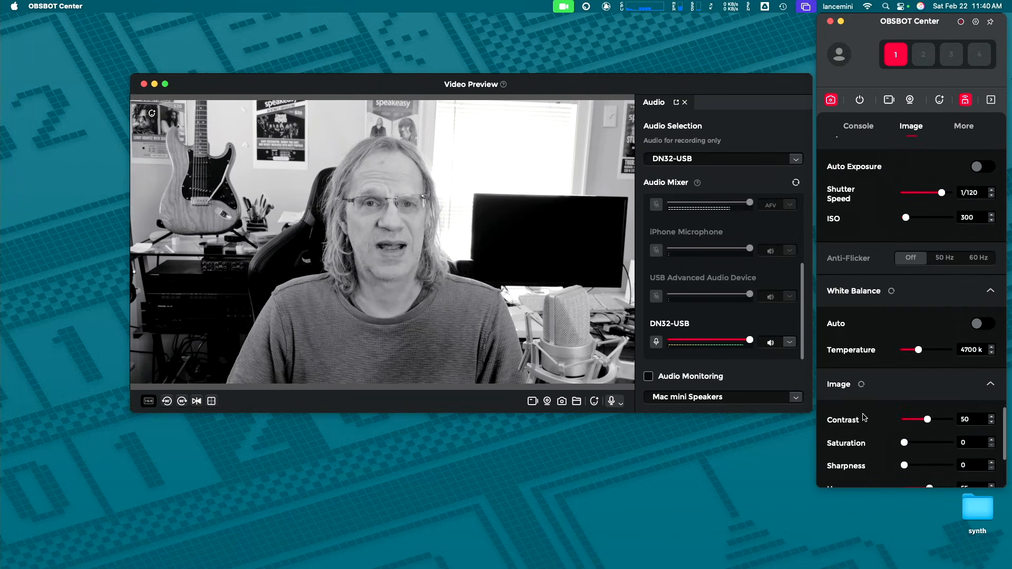